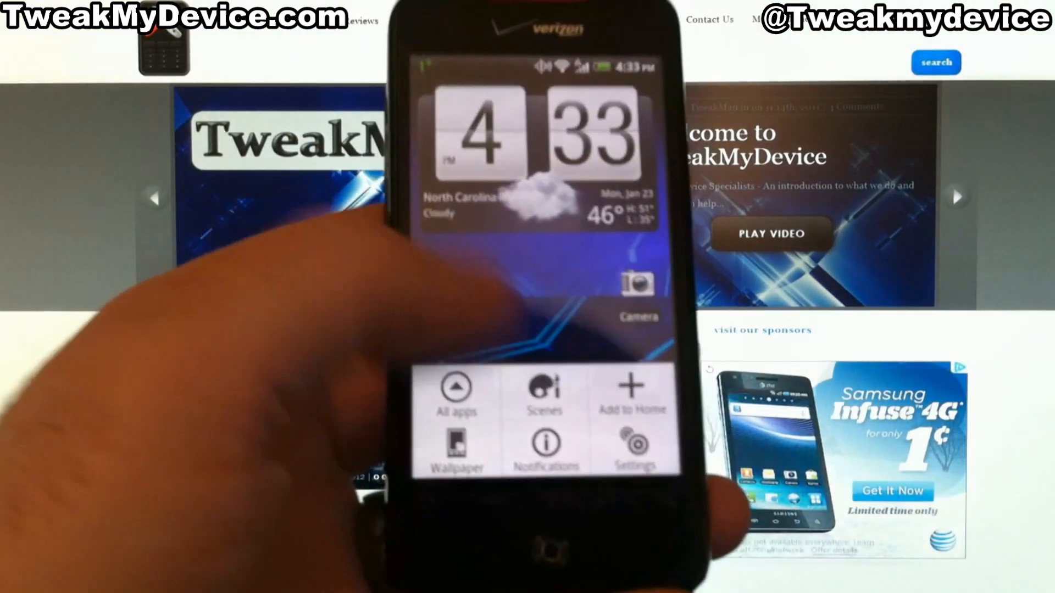
Go from the home screen to Settings > Applications > Development on the phone
{"action": "left_click", "coordinate": [628, 449]}
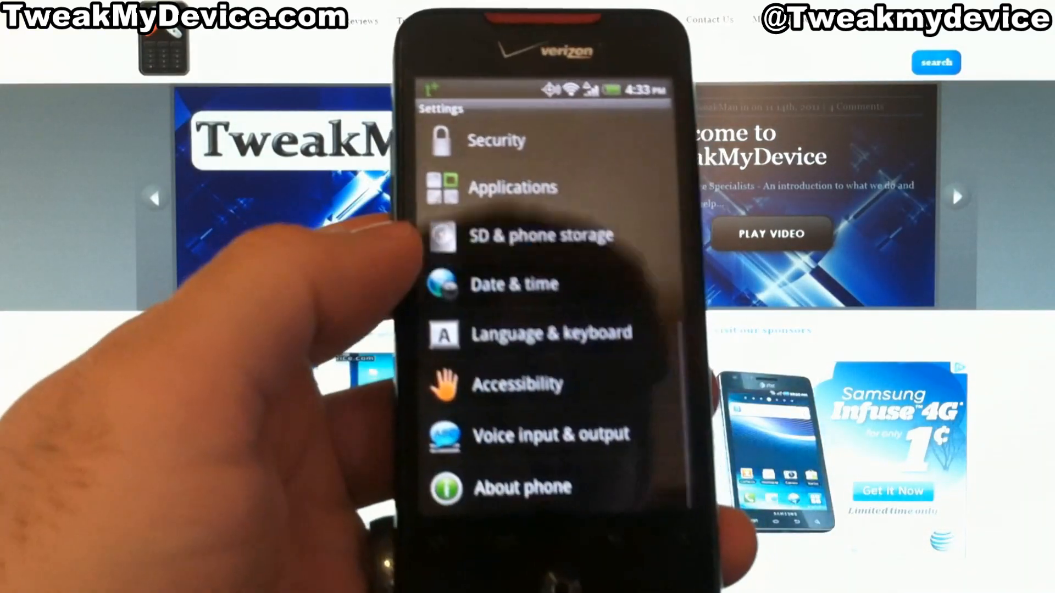
{"action": "left_click", "coordinate": [523, 488]}
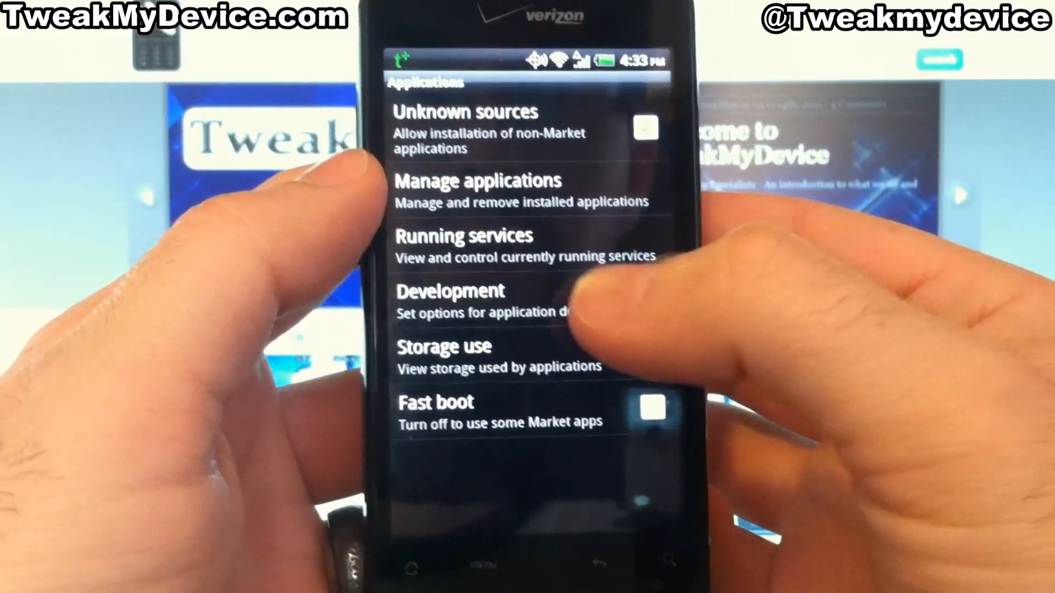
{"action": "left_click", "coordinate": [450, 290]}
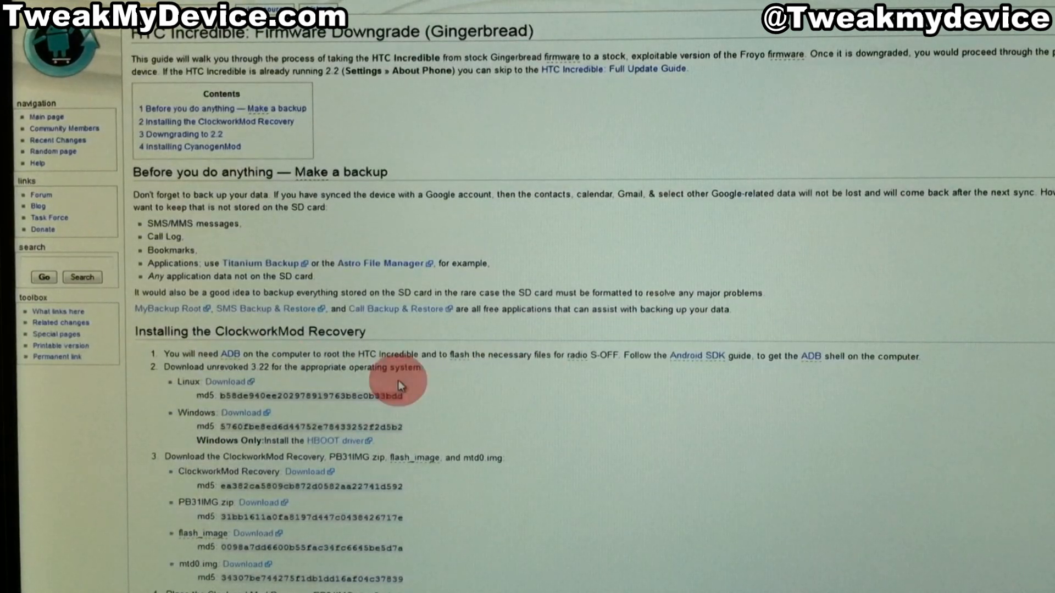
{"action": "mouse_move", "coordinate": [367, 415]}
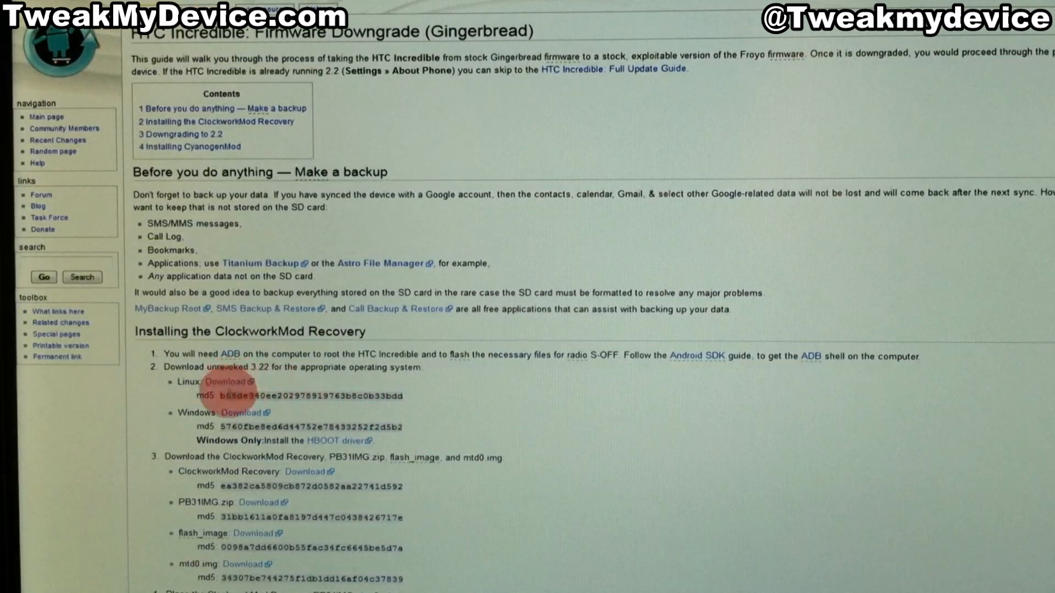
{"action": "mouse_move", "coordinate": [242, 412]}
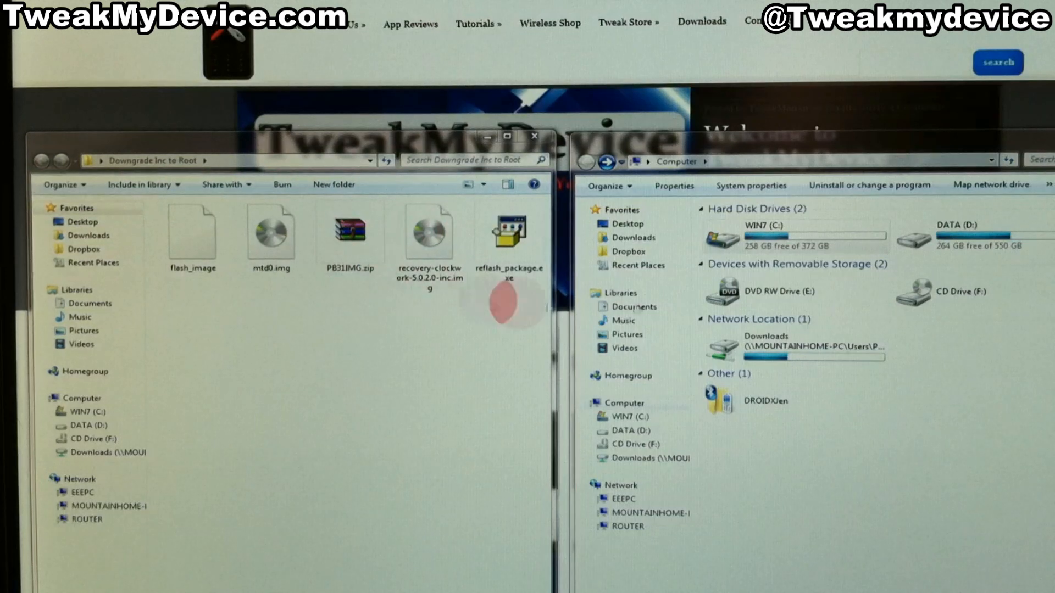
Cut the four selected root files on C: for moving into android-sdk-windows\platform-tools
{"action": "double_click", "coordinate": [793, 232]}
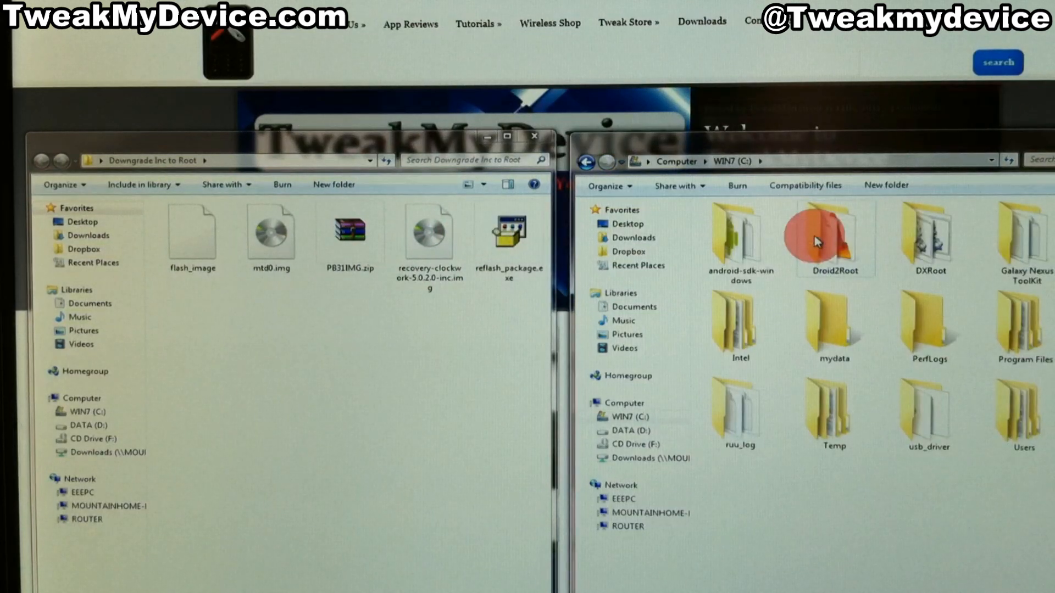
{"action": "double_click", "coordinate": [739, 239]}
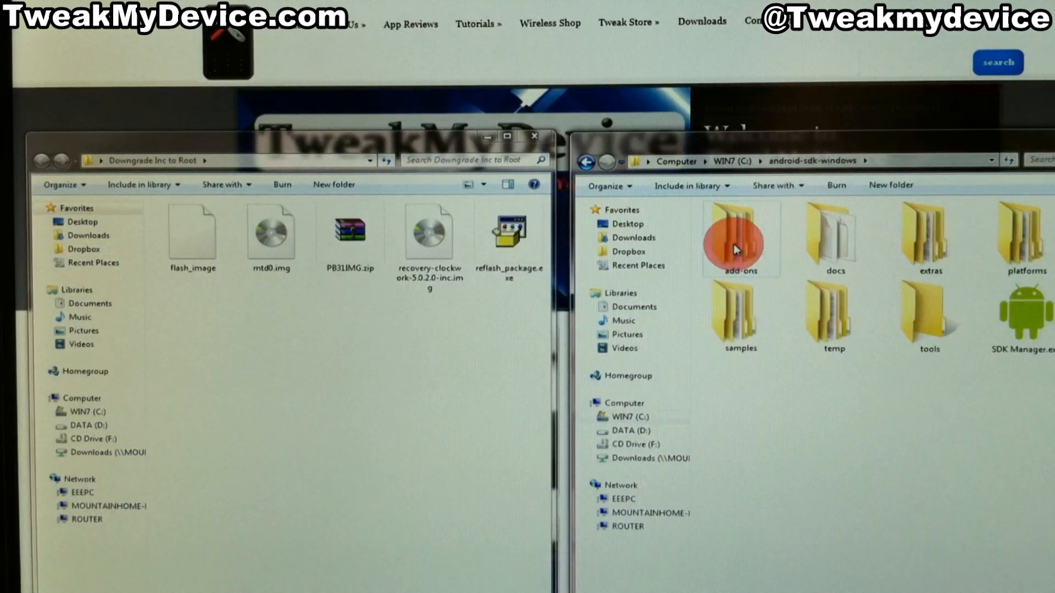
{"action": "mouse_move", "coordinate": [877, 374]}
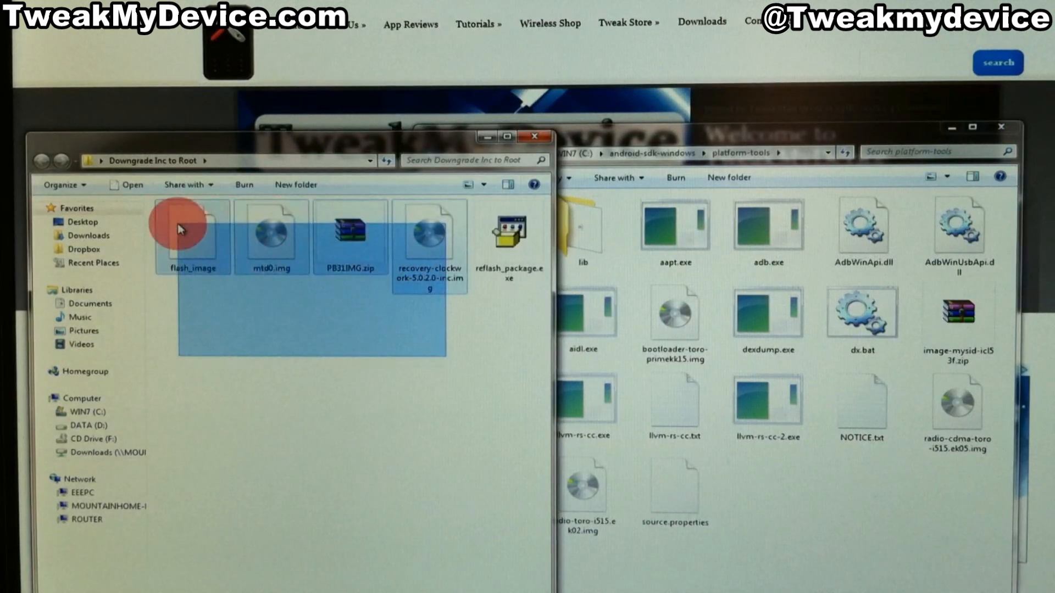
{"action": "right_click", "coordinate": [429, 235]}
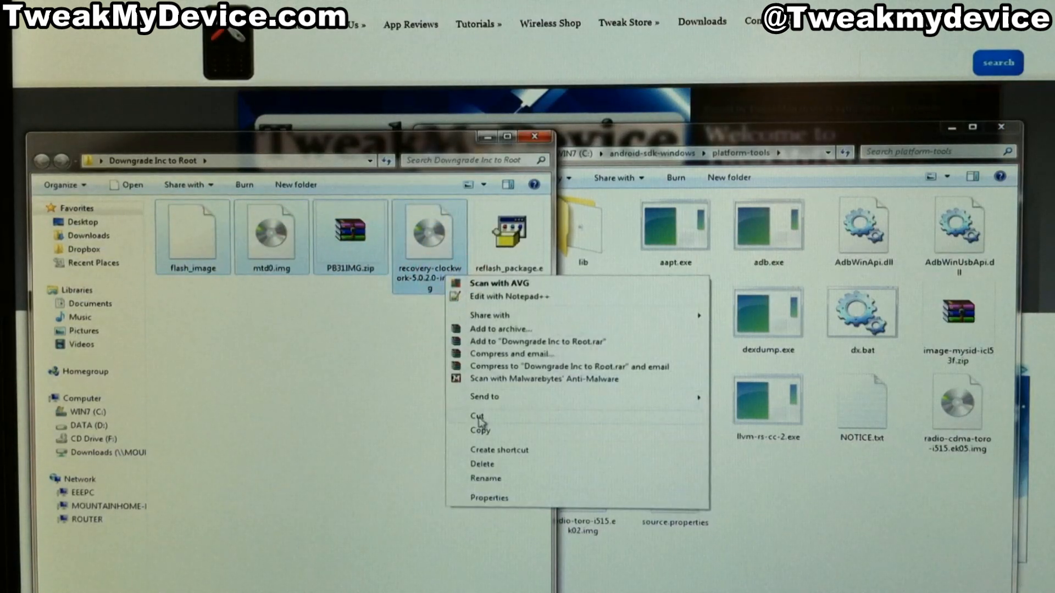
{"action": "right_click", "coordinate": [814, 509]}
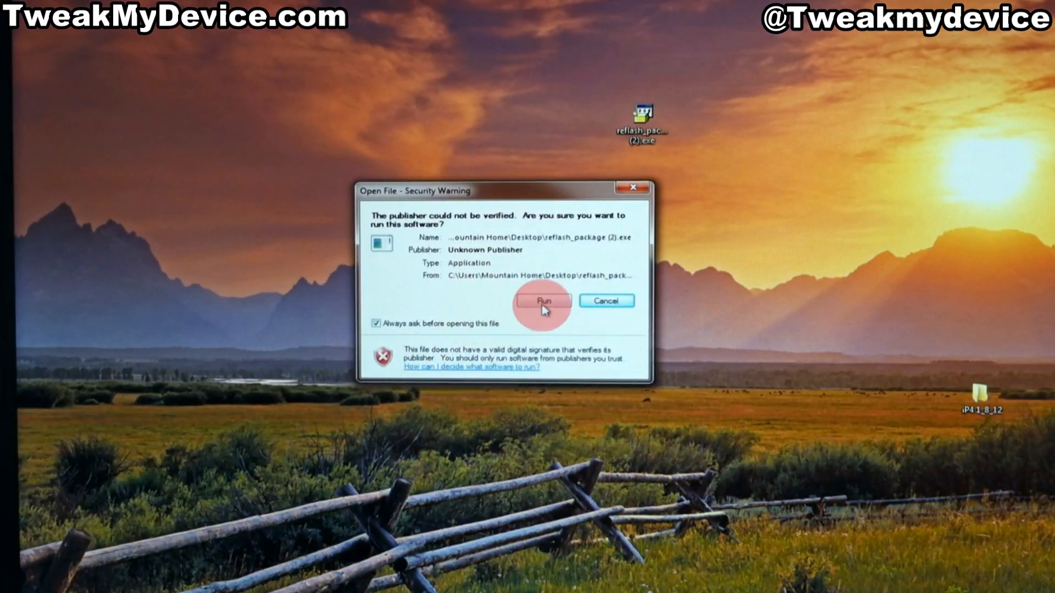
Run reflash_package (2).exe from the desktop despite the unverified-publisher warning
{"action": "left_click", "coordinate": [542, 301]}
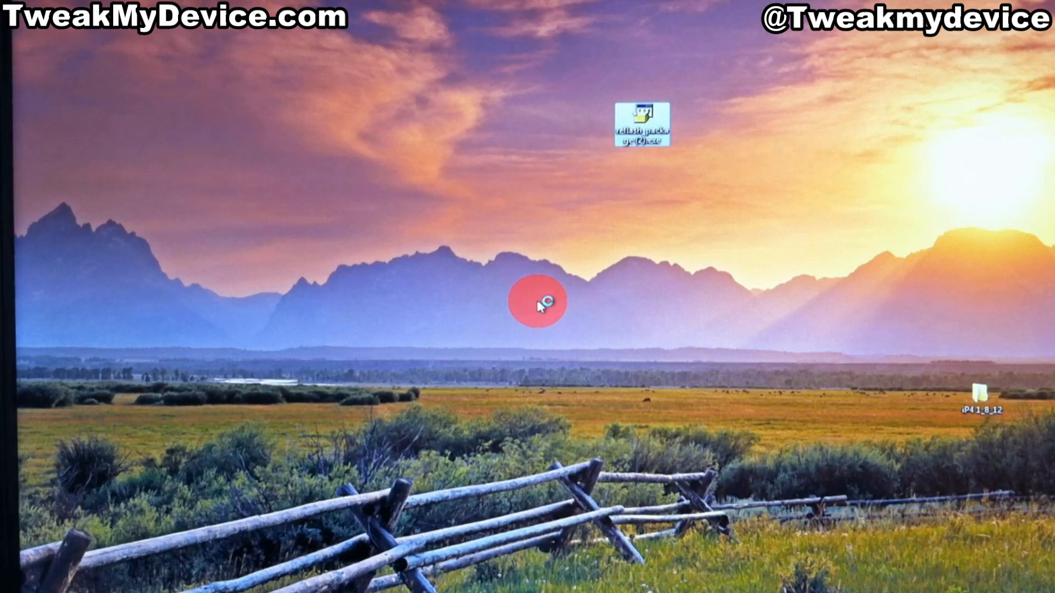
Choose recovery-clockwork-5.0.2.0-inc.img from C:\android-sdk-windows\platform-tools as the custom recovery
{"action": "left_click", "coordinate": [289, 182]}
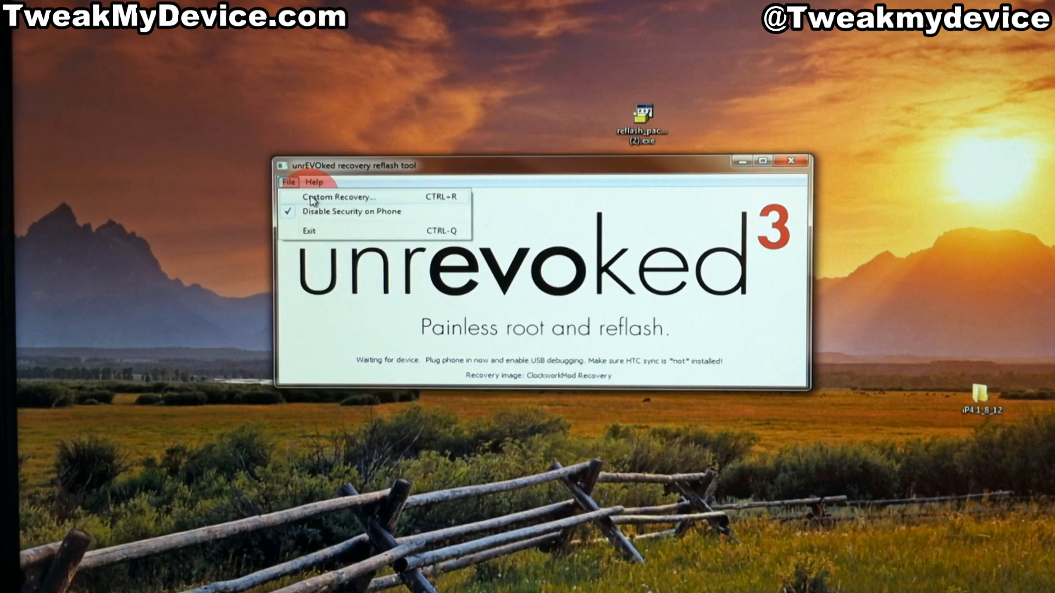
{"action": "left_click", "coordinate": [340, 197]}
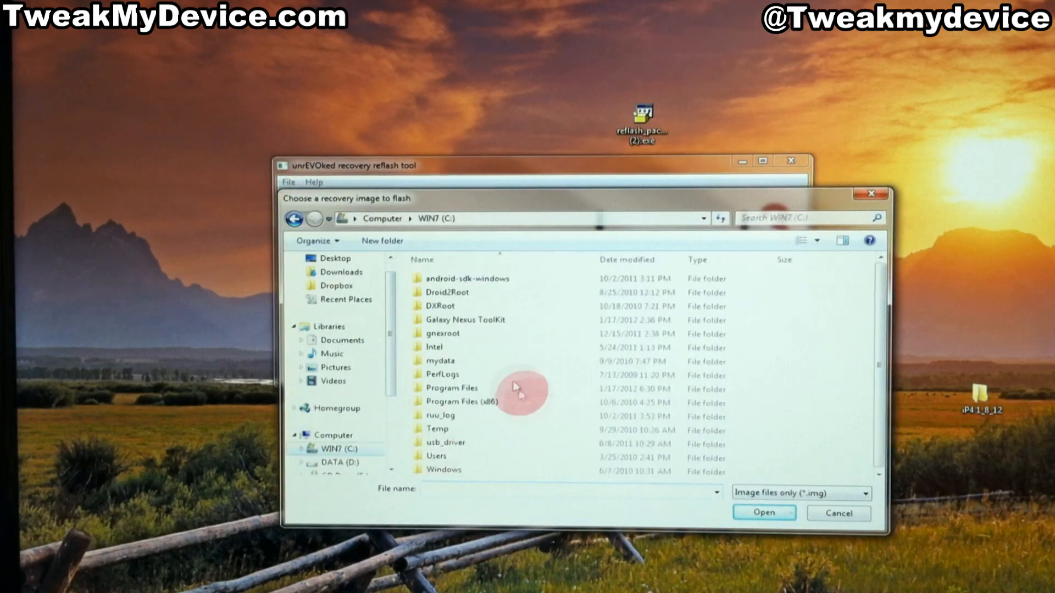
{"action": "double_click", "coordinate": [467, 278]}
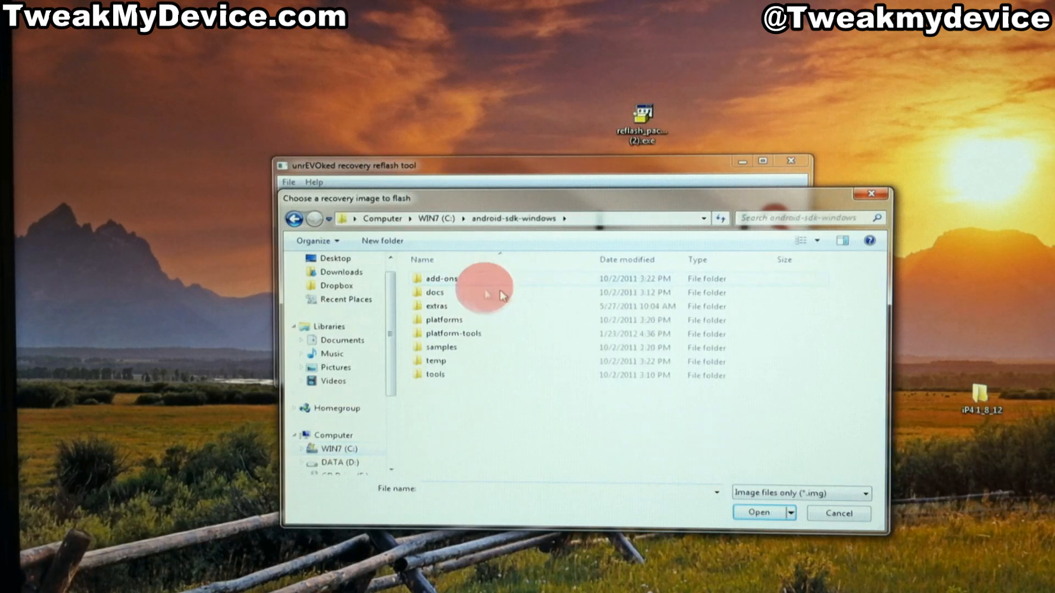
{"action": "double_click", "coordinate": [448, 333]}
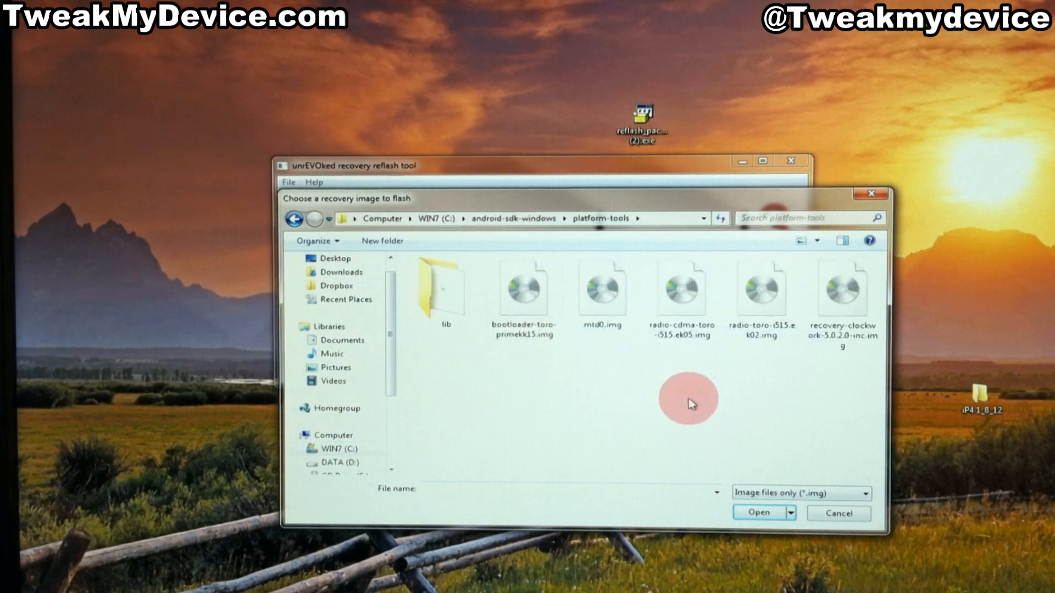
{"action": "left_click", "coordinate": [841, 296]}
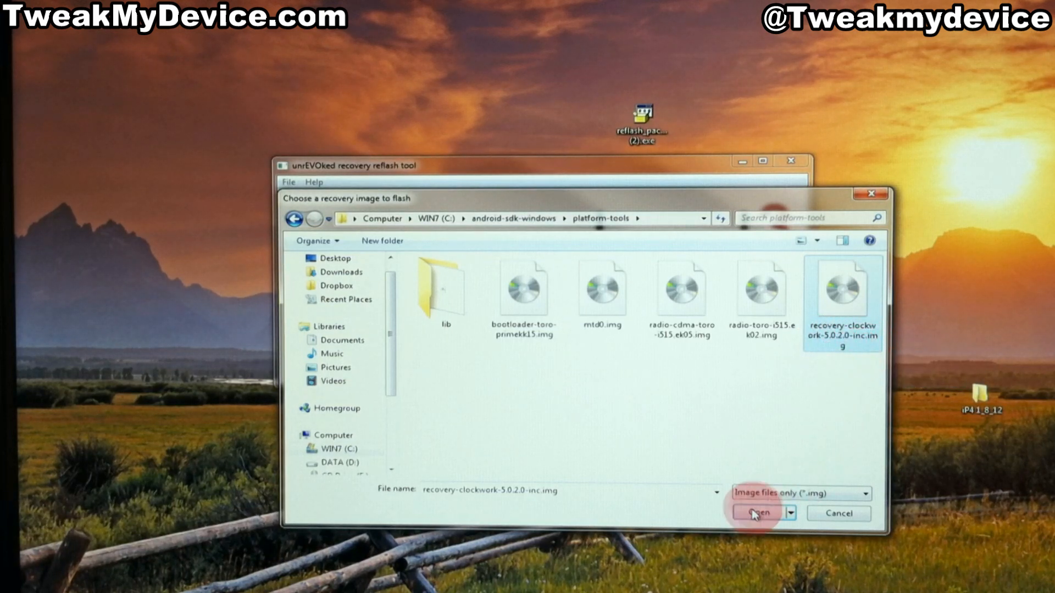
{"action": "left_click", "coordinate": [757, 513]}
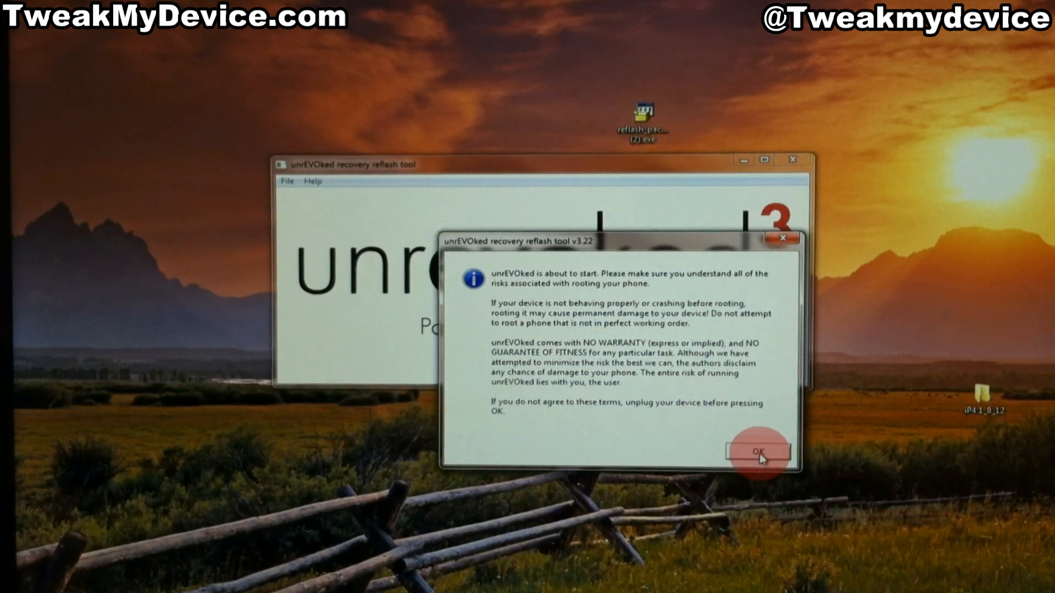
Accept the unrevoked risk disclaimer and dismiss the ADB driver notice so rooting proceeds
{"action": "left_click", "coordinate": [757, 451]}
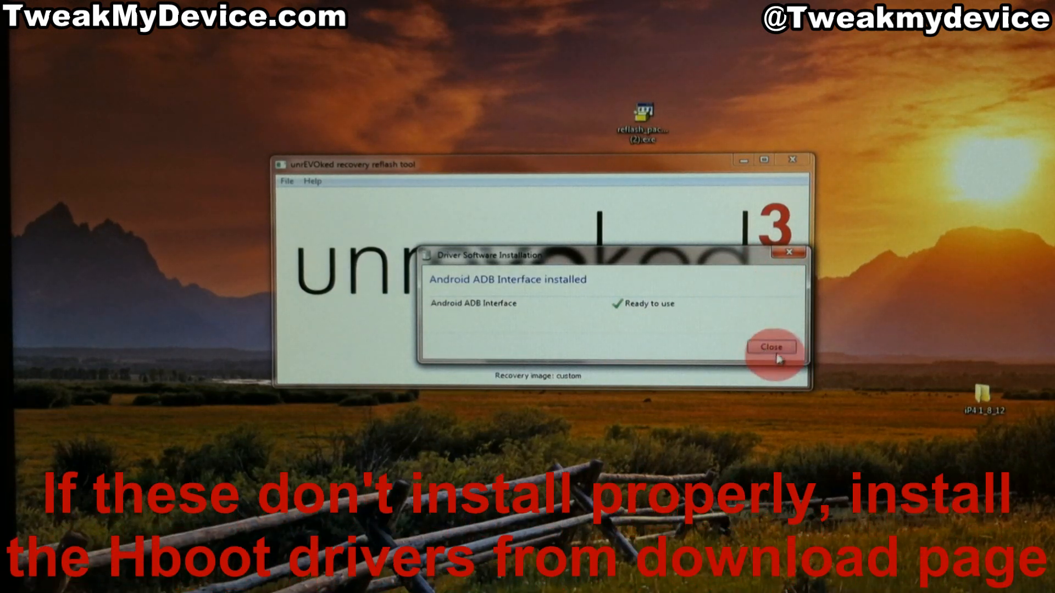
{"action": "left_click", "coordinate": [771, 346]}
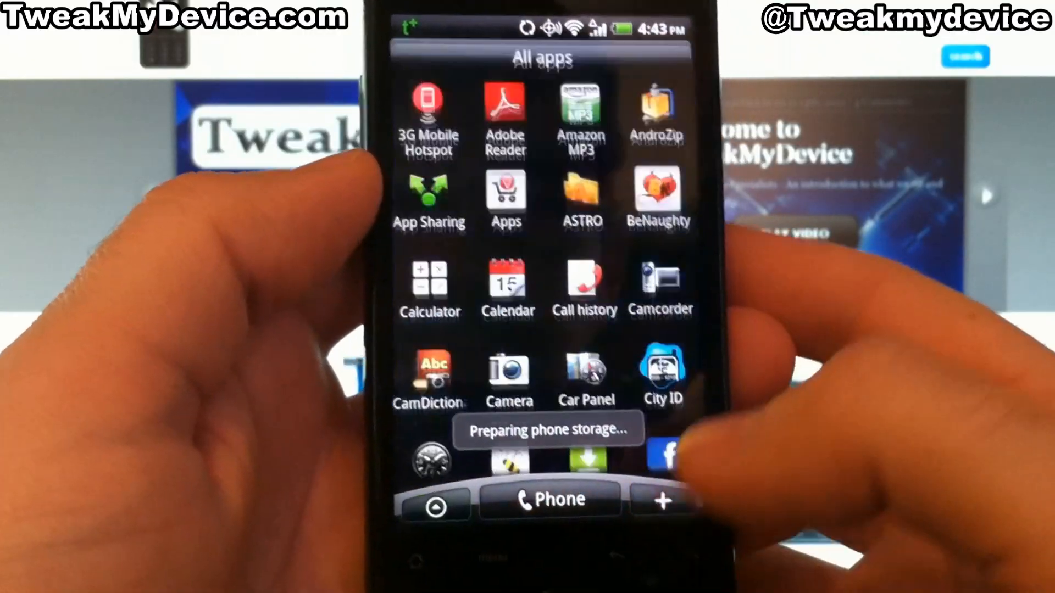
Scroll the app drawer and launch the Android Market
{"action": "scroll", "scroll_direction": "down", "scroll_amount": 3}
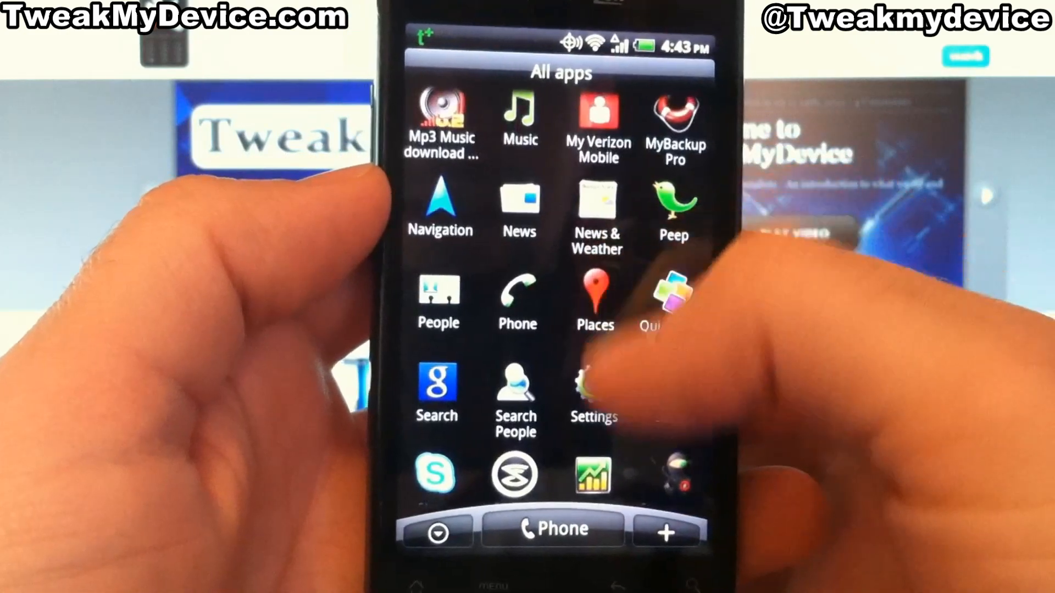
{"action": "left_click", "coordinate": [593, 383]}
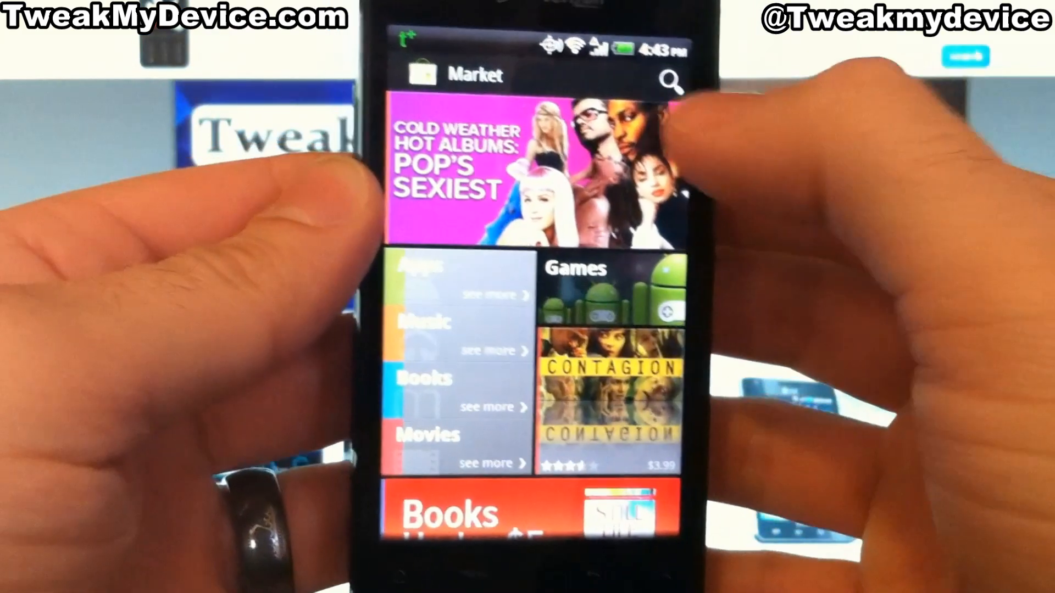
Search the Market for 'root checker' and open the Root Checker Basic listing
{"action": "left_click", "coordinate": [670, 82]}
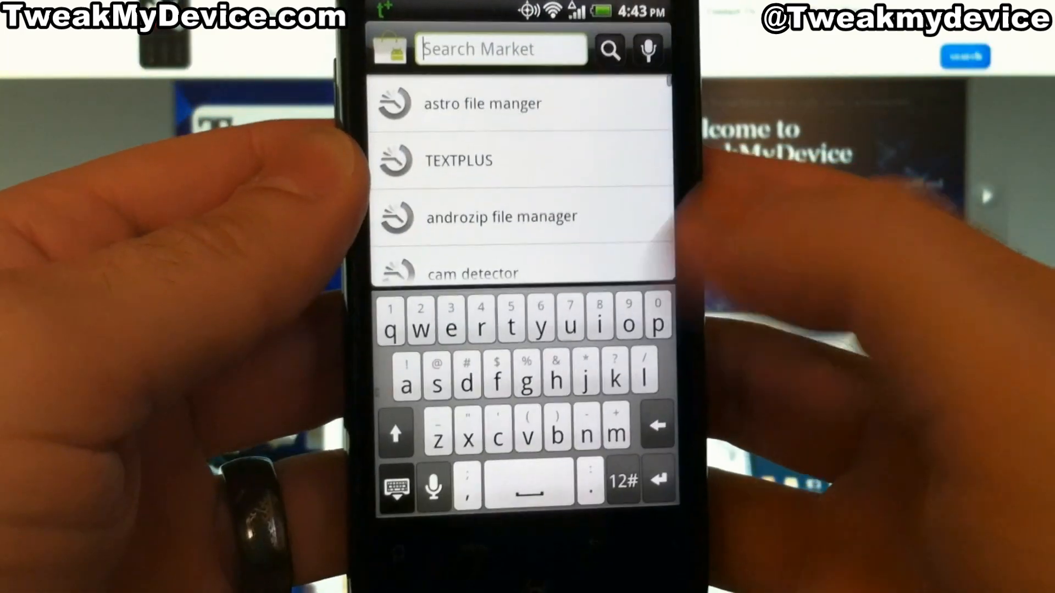
{"action": "type", "text": "root c"}
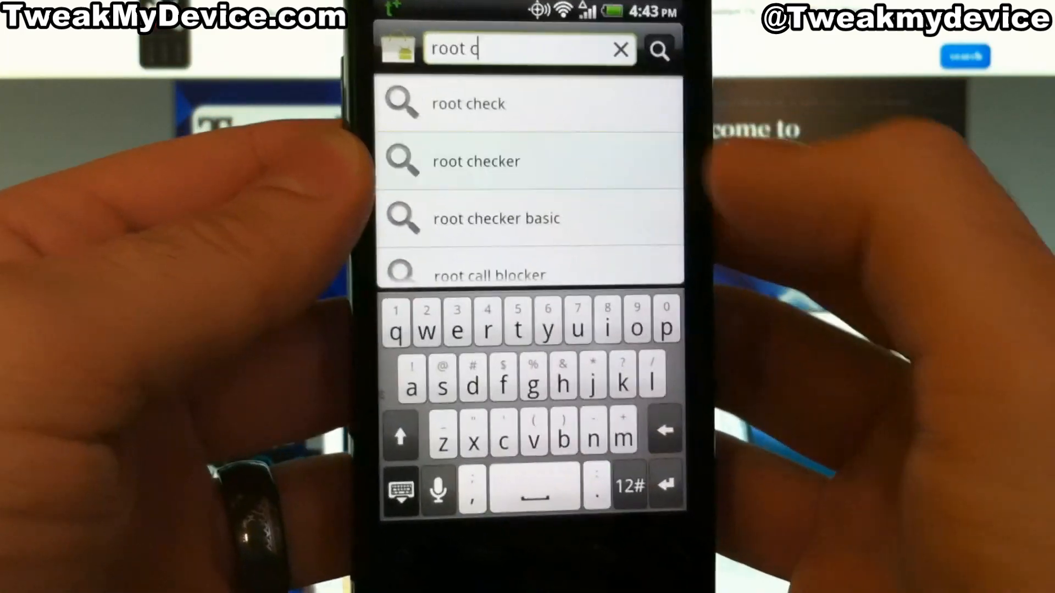
{"action": "left_click", "coordinate": [476, 161]}
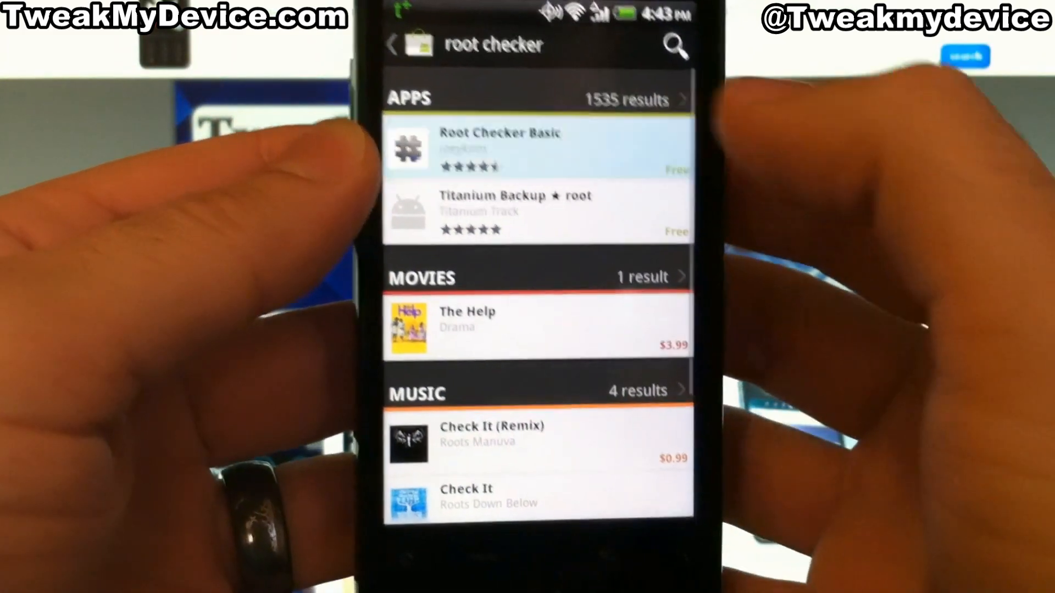
{"action": "left_click", "coordinate": [499, 149]}
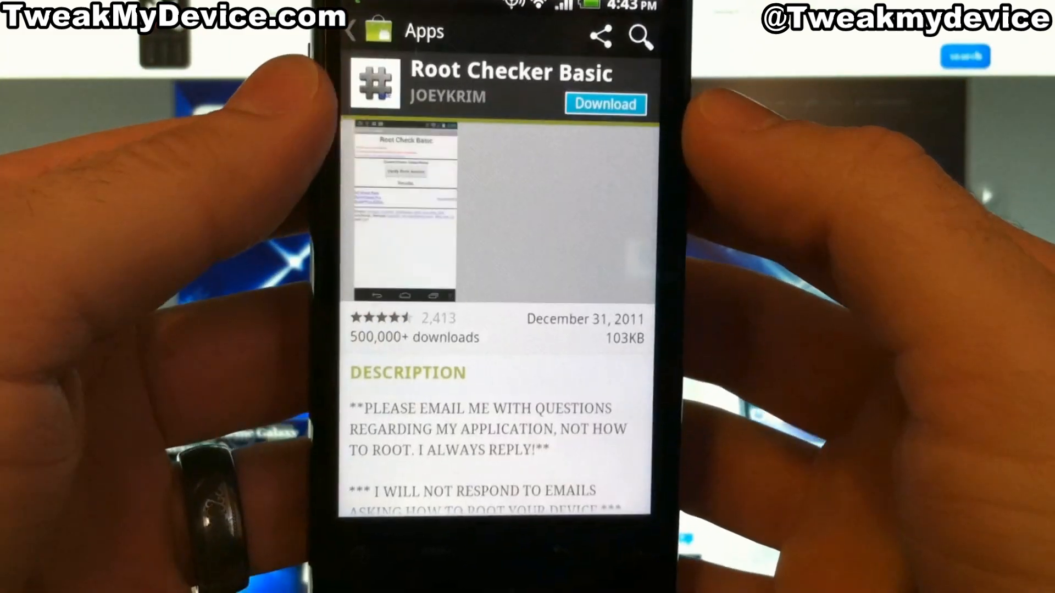
Download and install Root Checker Basic, launch it and run Verify Root Access
{"action": "left_click", "coordinate": [604, 103]}
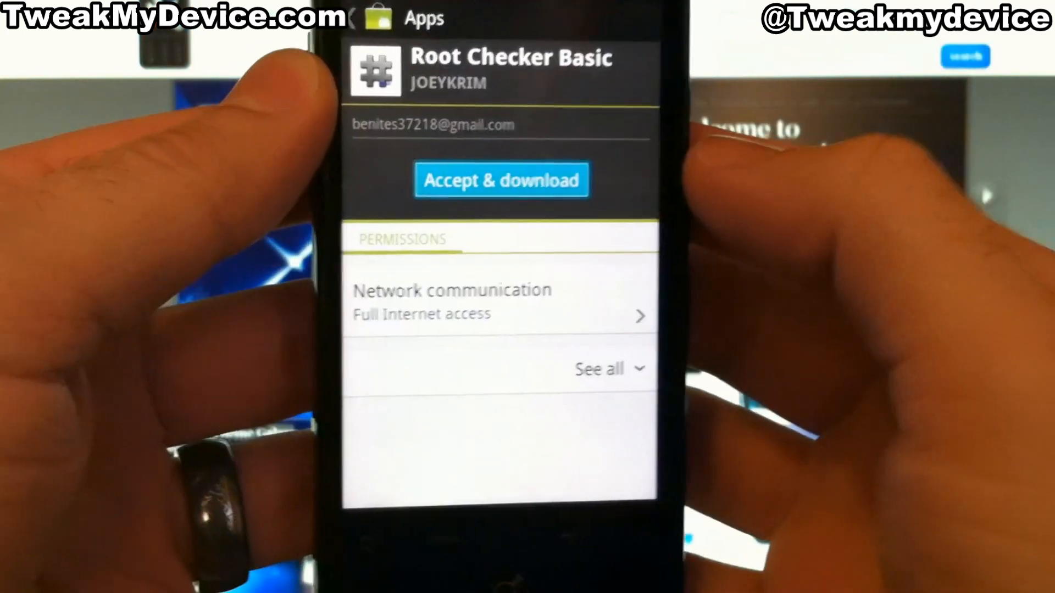
{"action": "left_click", "coordinate": [501, 179]}
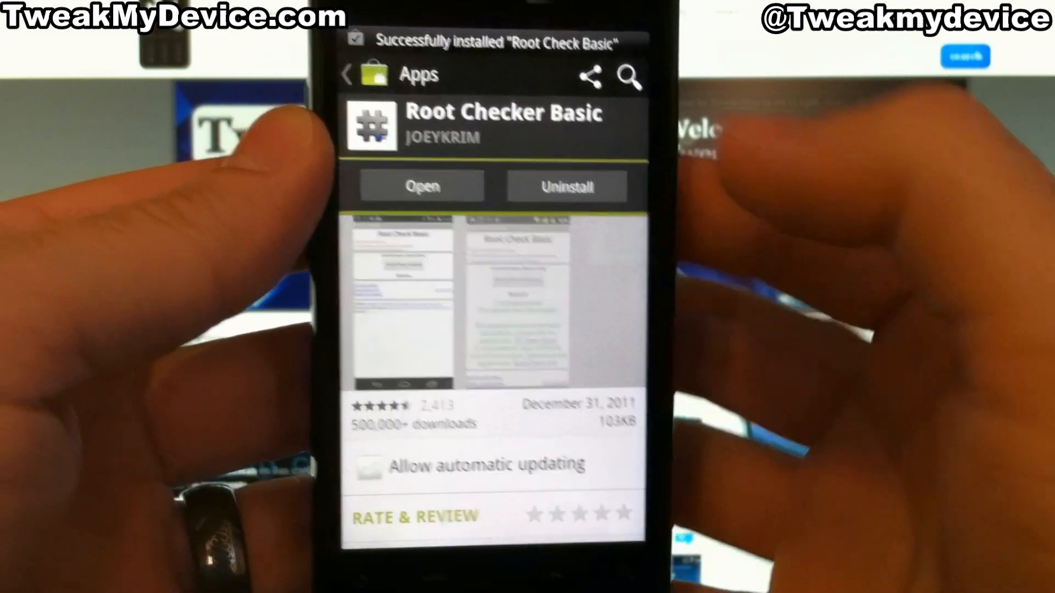
{"action": "left_click", "coordinate": [422, 186]}
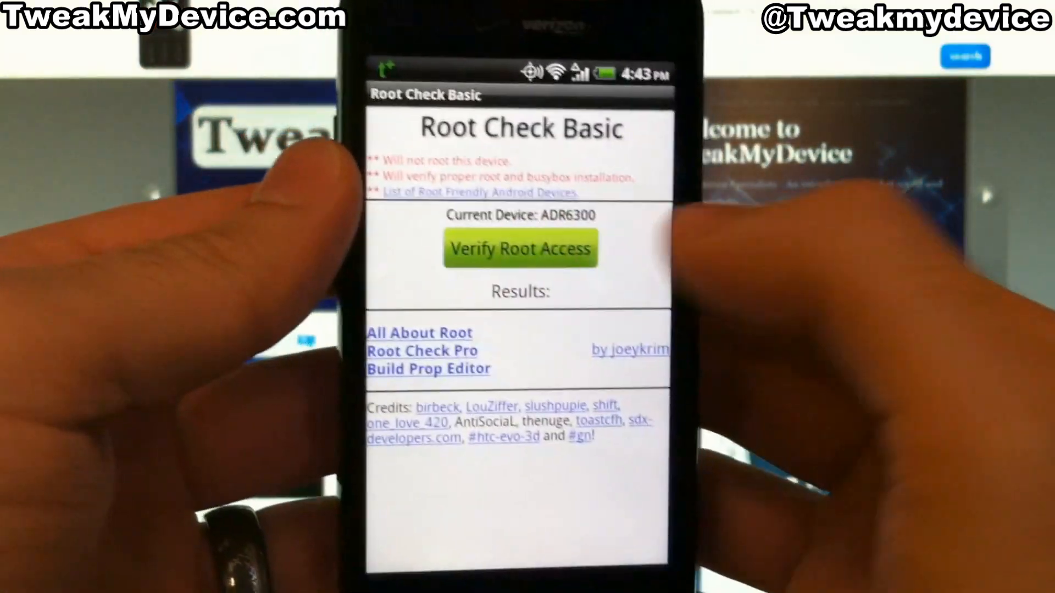
{"action": "left_click", "coordinate": [520, 248]}
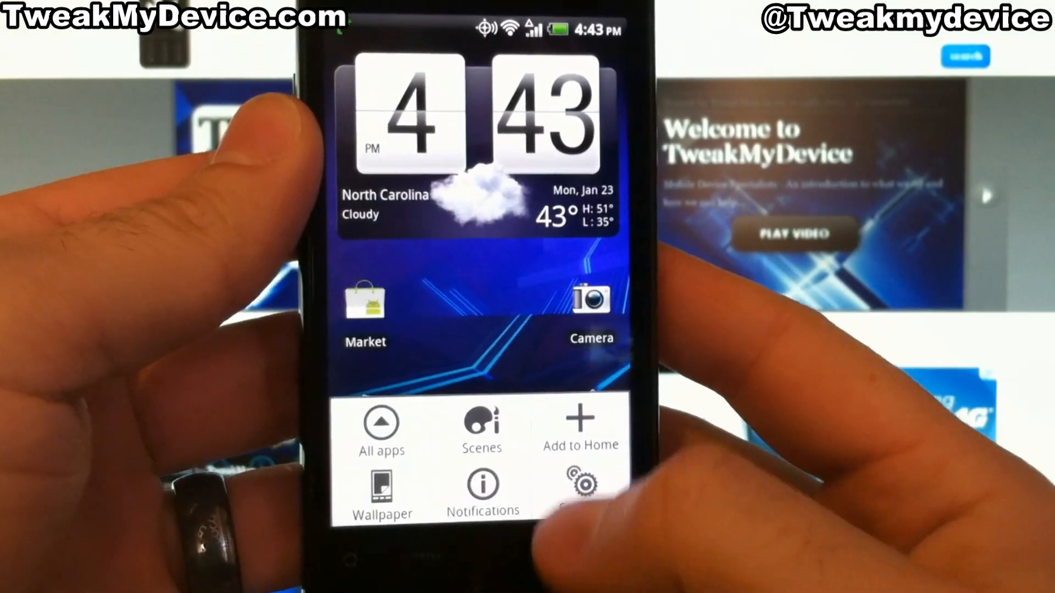
View About phone > Software information showing build number 4.08.605.2
{"action": "left_click", "coordinate": [579, 484]}
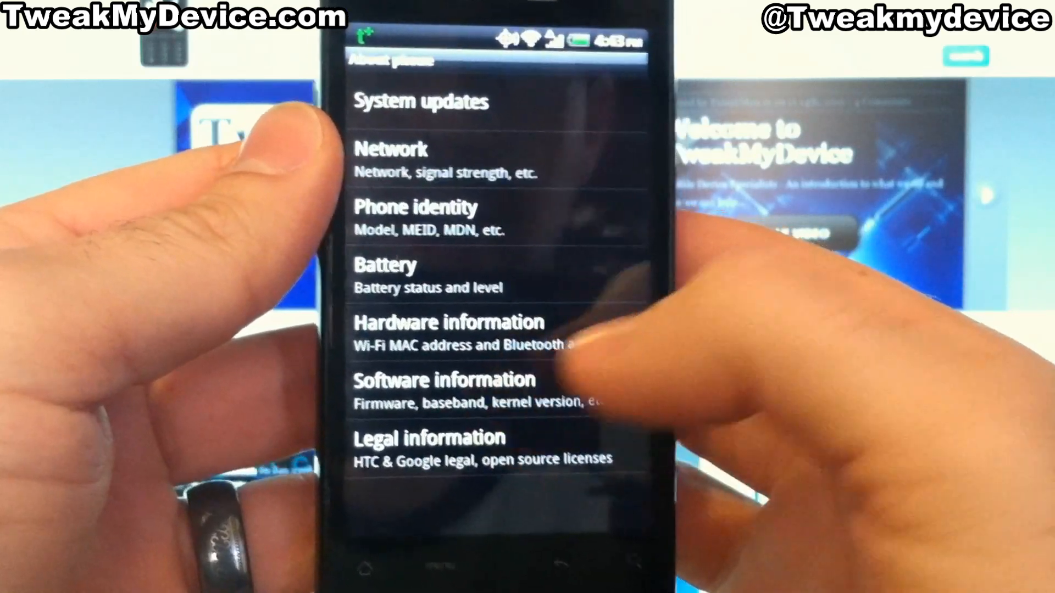
{"action": "left_click", "coordinate": [444, 380]}
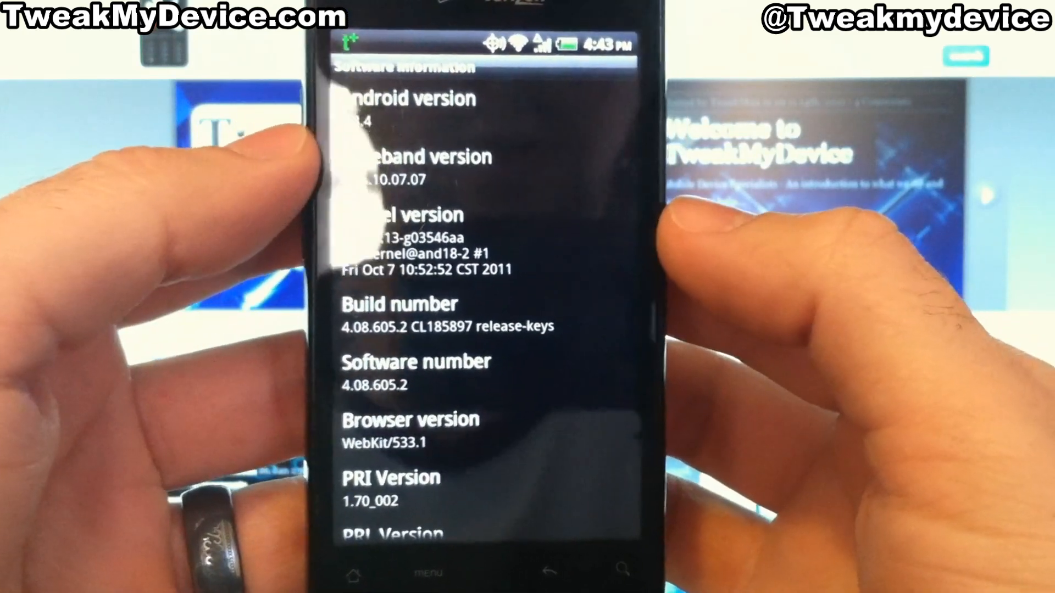